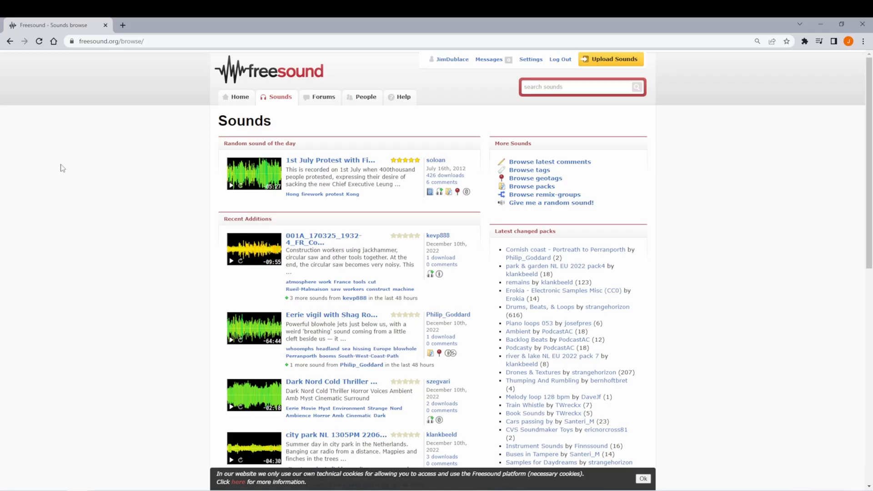
pyautogui.moveTo(57, 191)
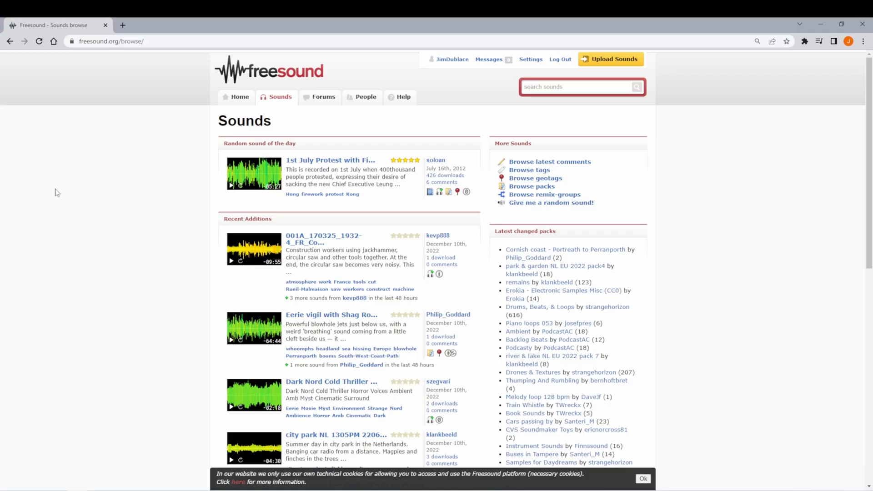
pyautogui.moveTo(146, 183)
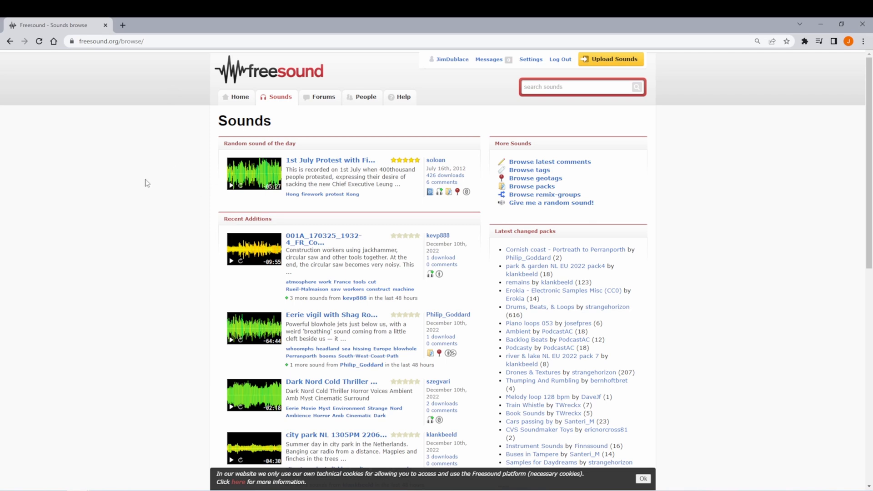
# - Search Freesound for 'night forest' and bring up the 430 matching sounds
pyautogui.scroll(-3)
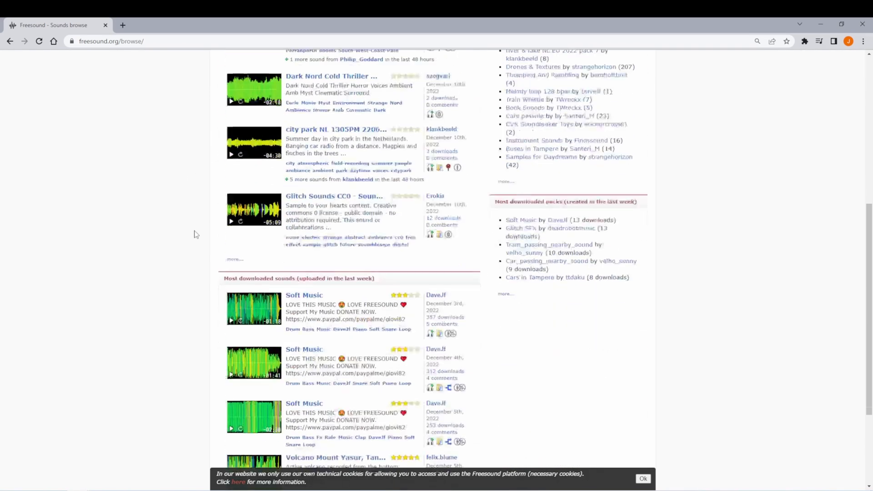
pyautogui.scroll(3)
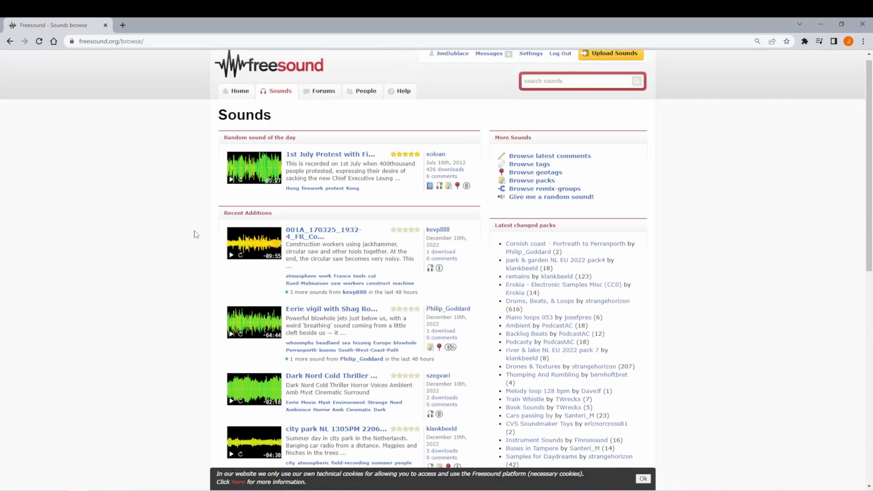
pyautogui.click(576, 85)
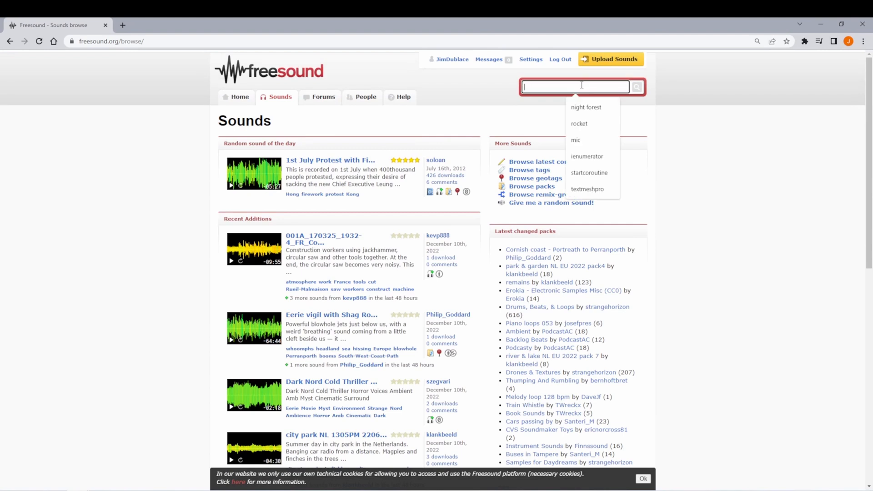
pyautogui.write('n')
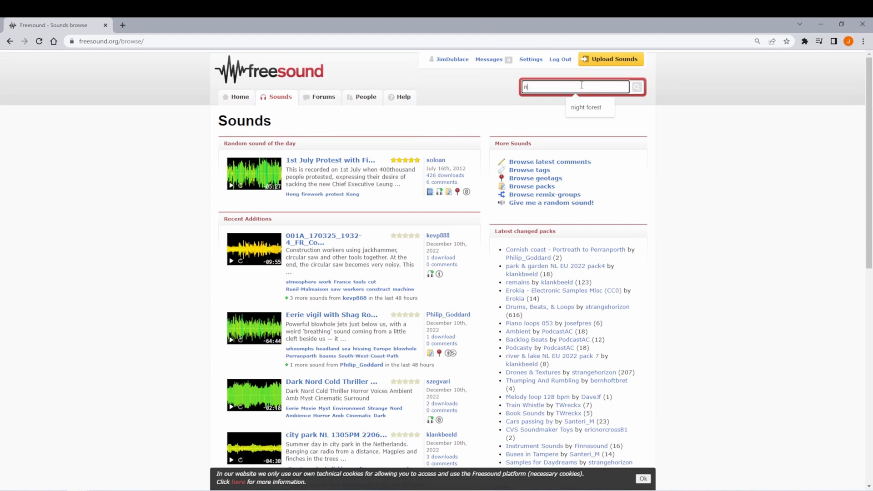
pyautogui.write('ight fore')
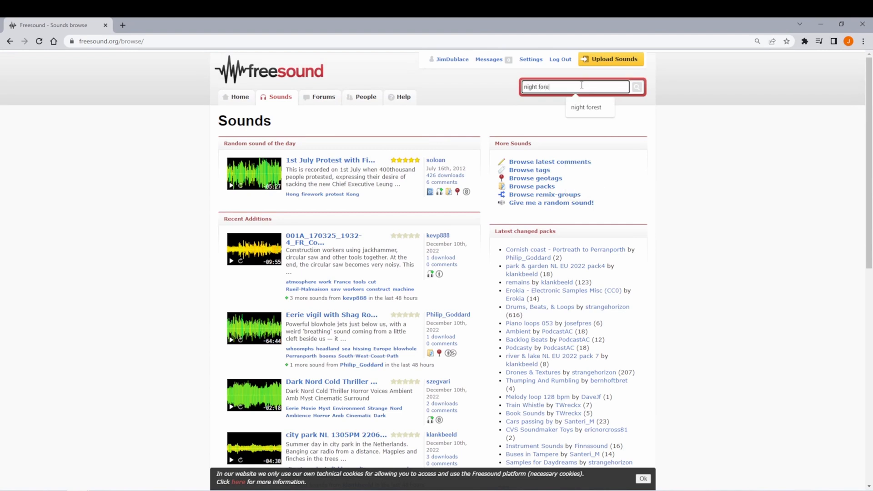
pyautogui.click(586, 107)
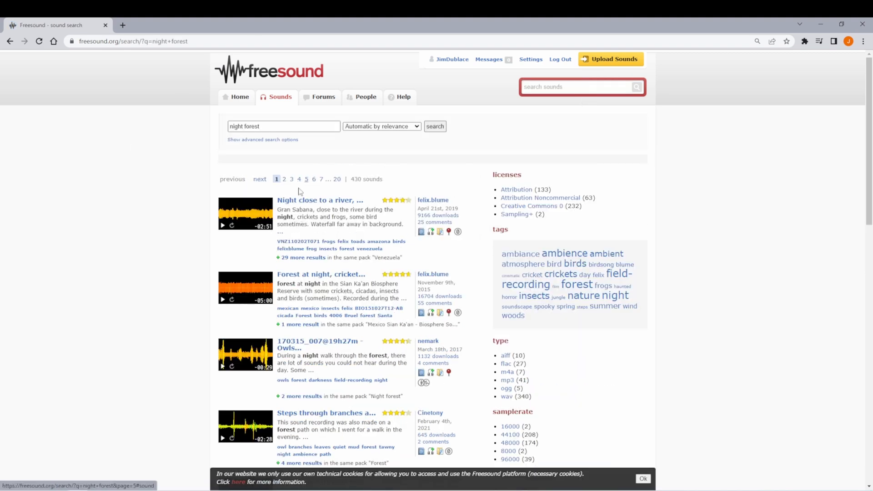
pyautogui.moveTo(268, 375)
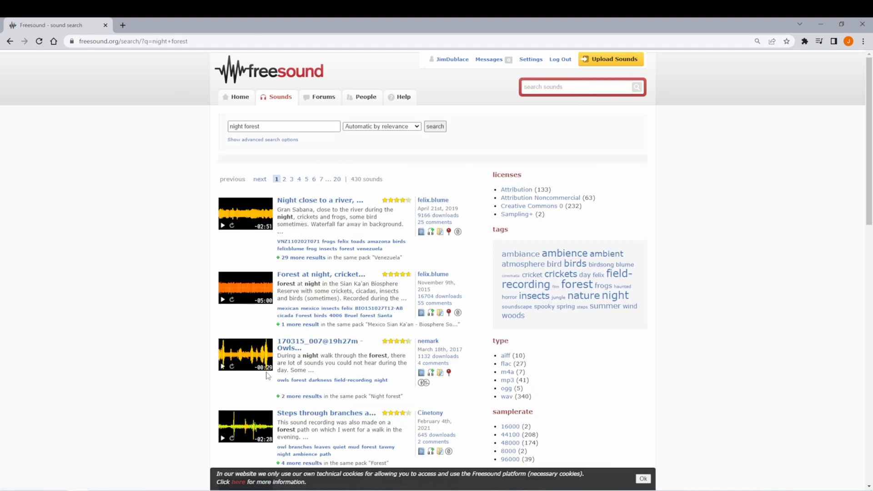
pyautogui.moveTo(159, 209)
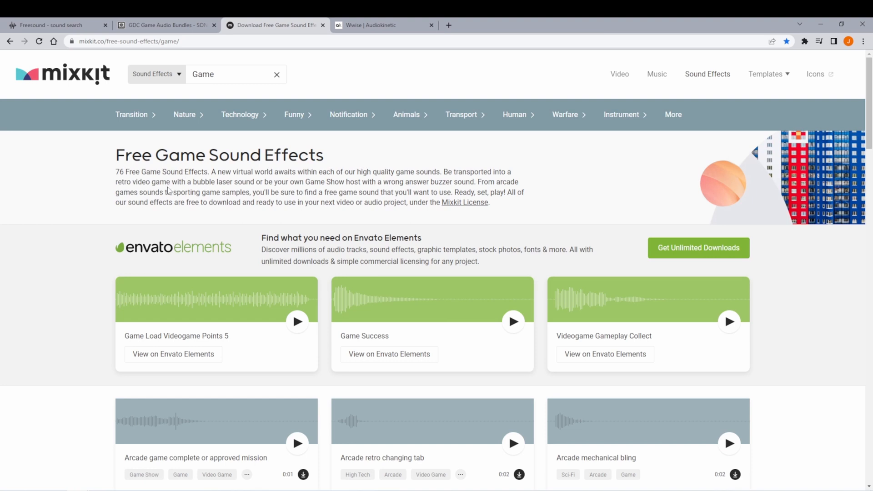
# - Browse Mixkit's free game sound effects and follow Get Unlimited Downloads to Envato Elements pricing
pyautogui.scroll(-3)
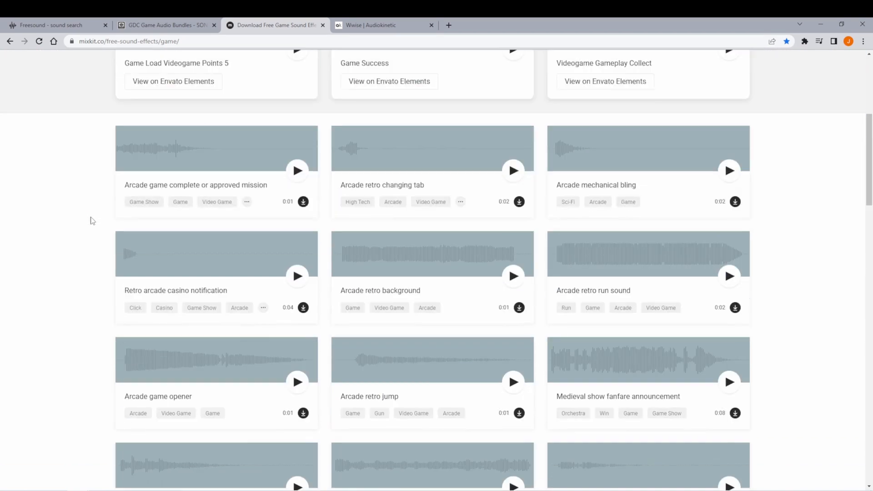
pyautogui.scroll(3)
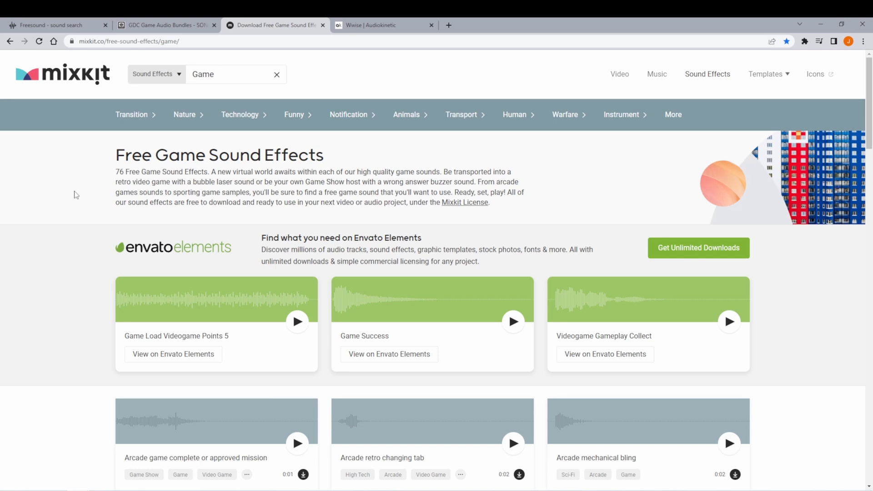
pyautogui.click(698, 248)
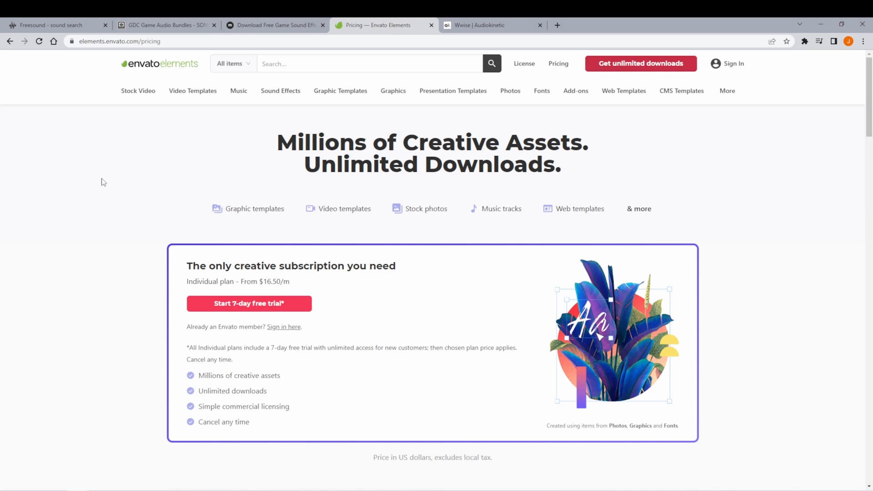
pyautogui.moveTo(117, 195)
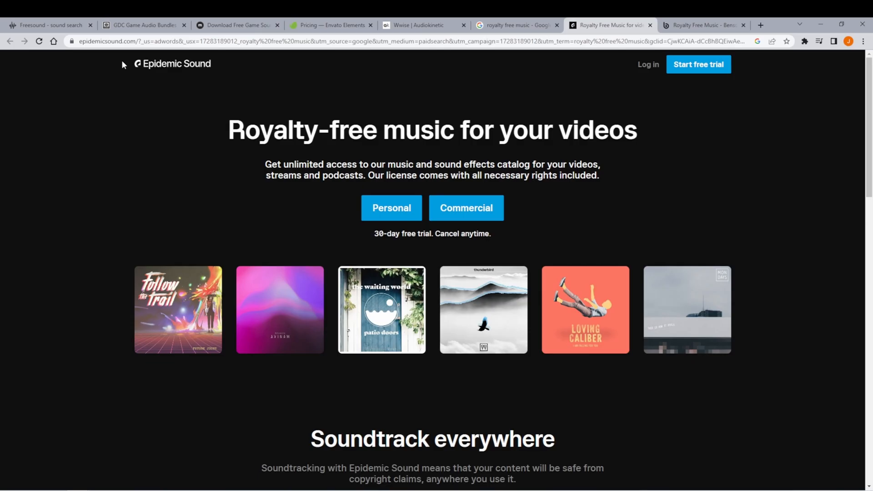
pyautogui.moveTo(258, 174)
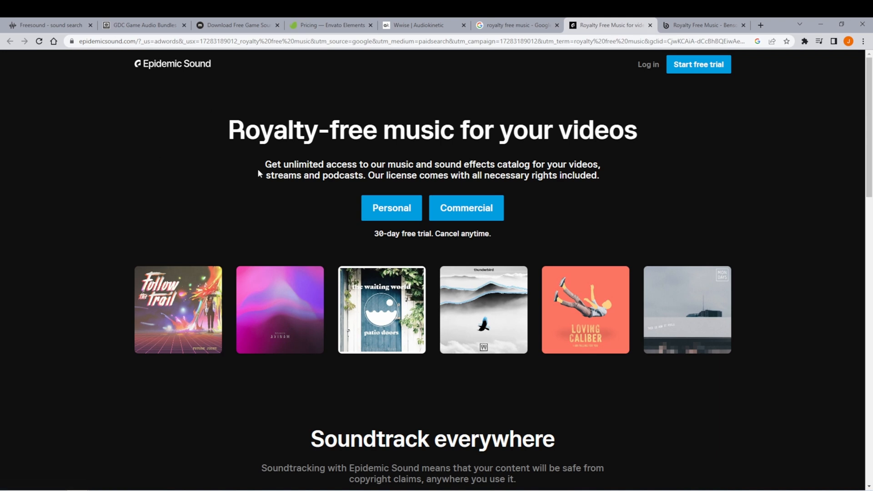
pyautogui.moveTo(504, 93)
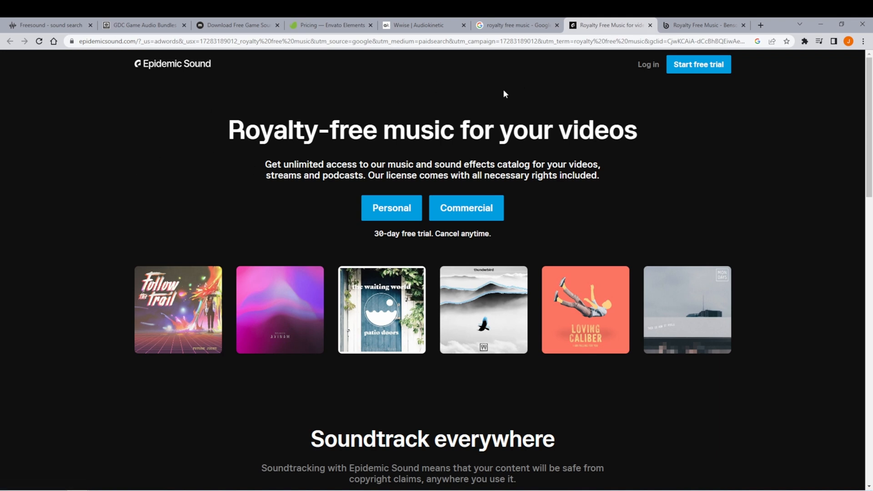
pyautogui.moveTo(499, 81)
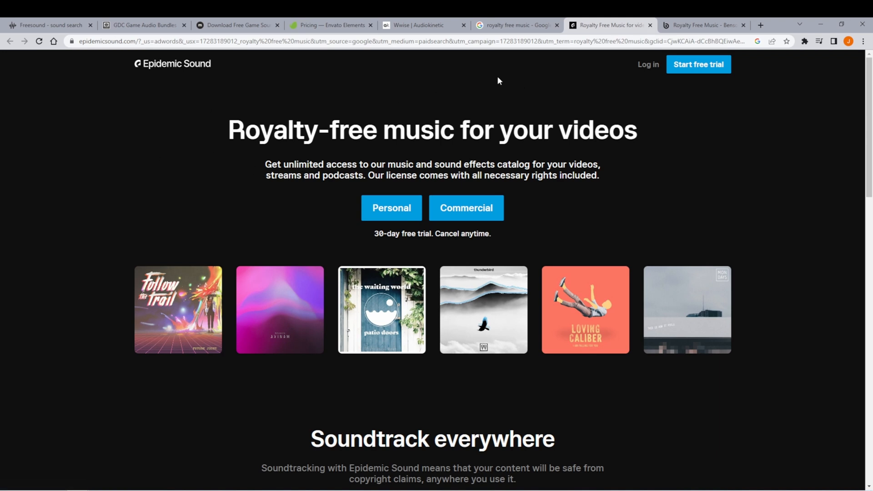
# - Switch to the Bensound royalty-free music page listing trending tracks
pyautogui.click(699, 25)
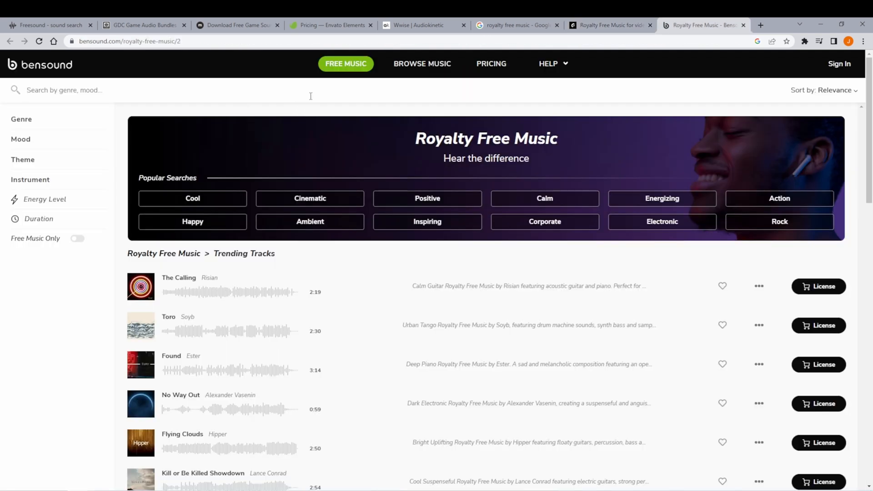
pyautogui.moveTo(319, 118)
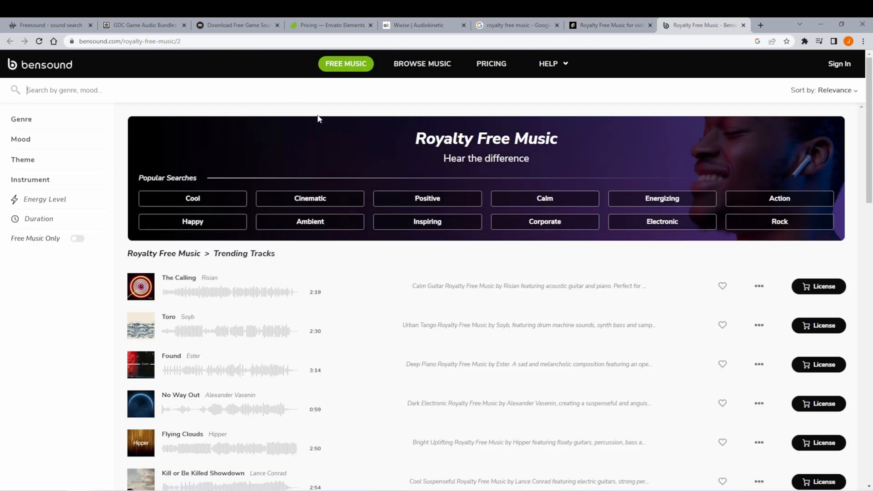
pyautogui.moveTo(434, 124)
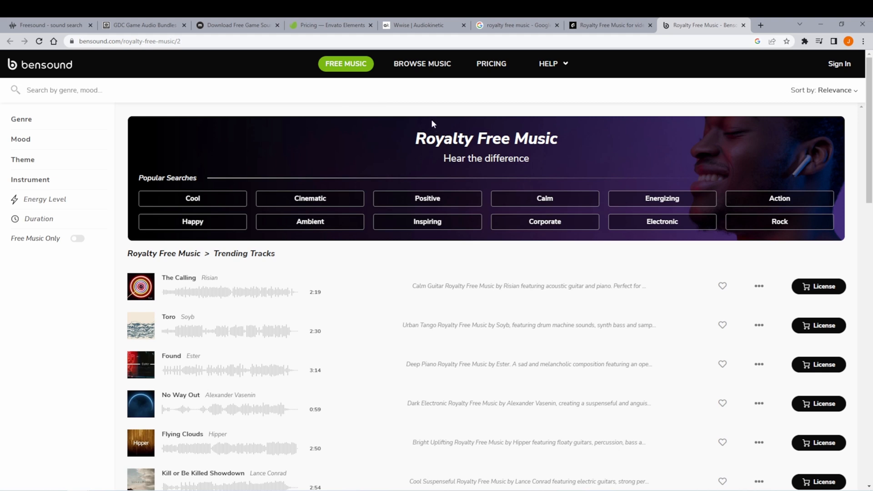
pyautogui.moveTo(127, 253)
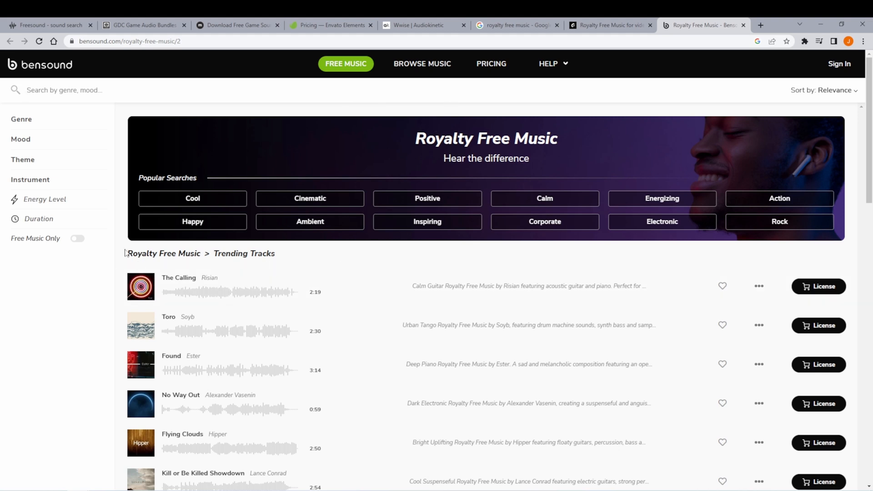
pyautogui.moveTo(411, 83)
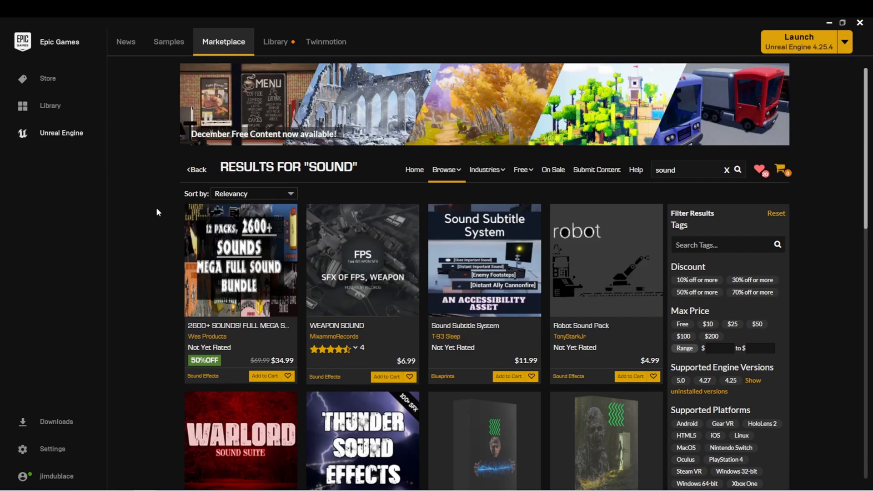
# - Scroll through the Marketplace 'sound' results to review sound effect packs and prices
pyautogui.scroll(-3)
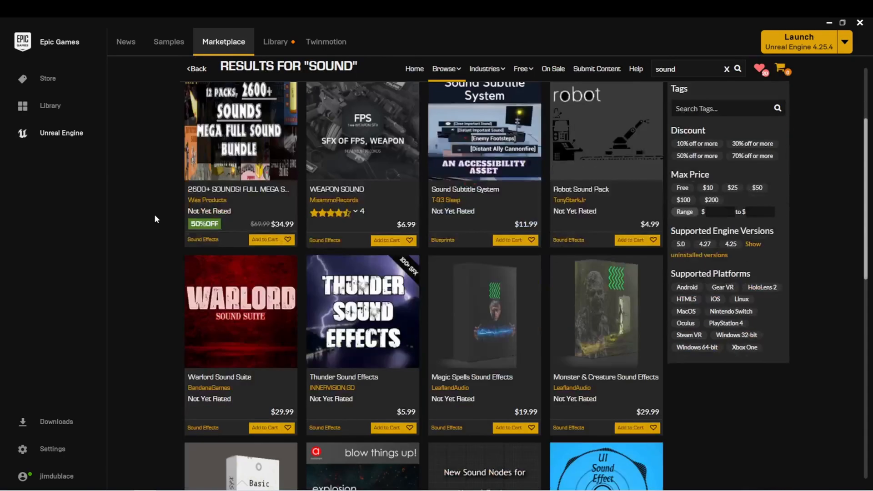
pyautogui.scroll(-3)
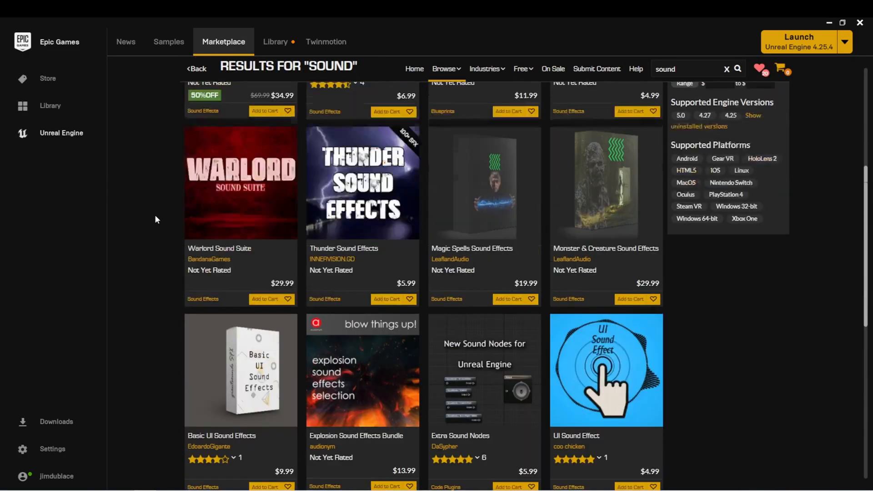
pyautogui.scroll(3)
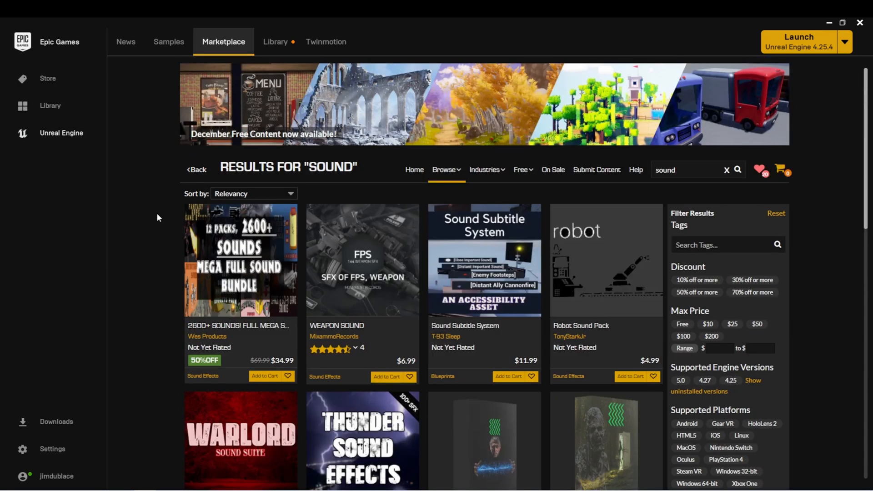
pyautogui.moveTo(151, 217)
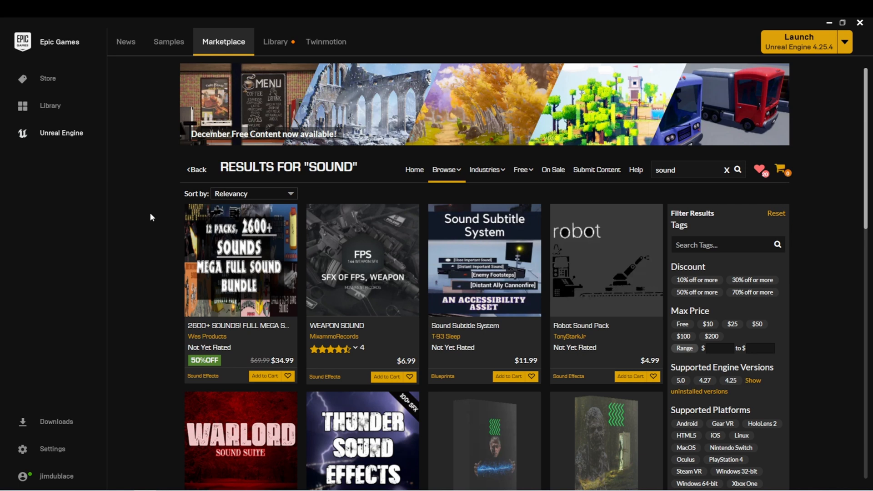
pyautogui.moveTo(139, 270)
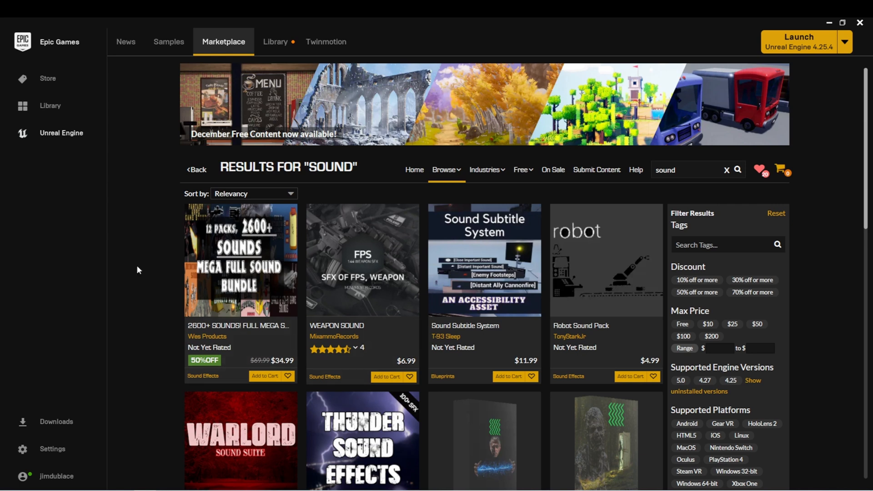
pyautogui.moveTo(157, 229)
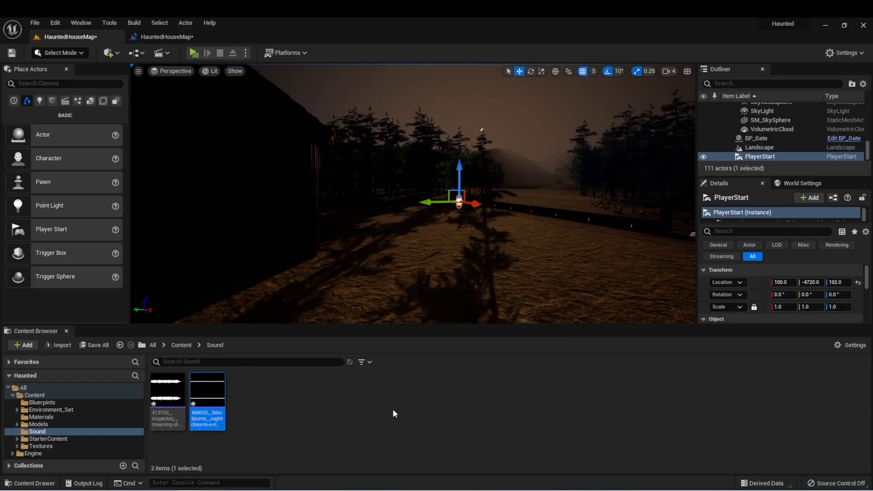
pyautogui.moveTo(342, 365)
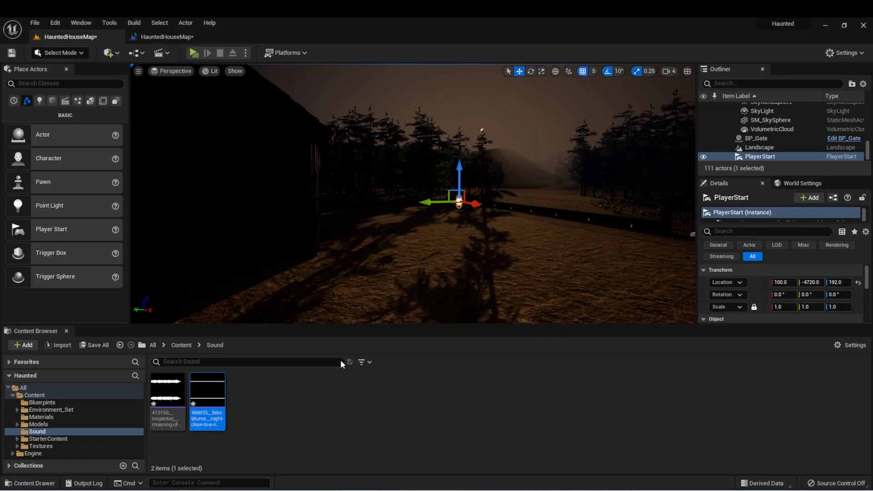
pyautogui.moveTo(242, 446)
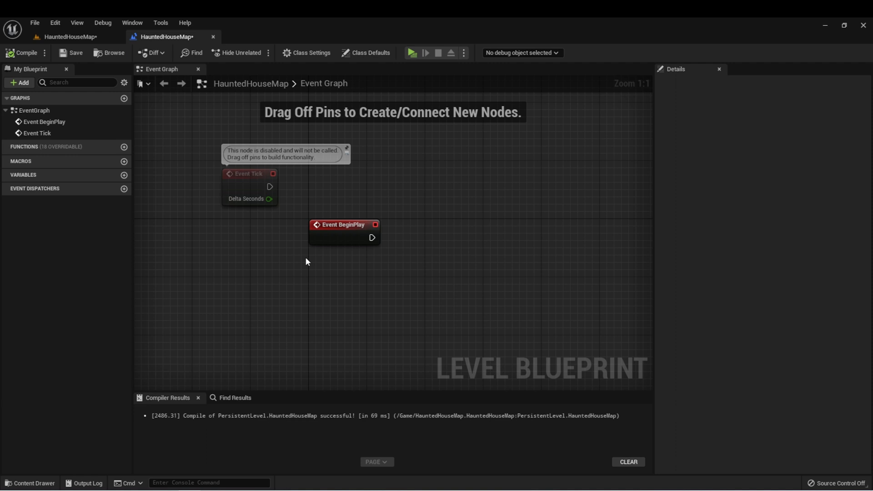
# - Add a Spawn Sound at Location node off Event BeginPlay using the felix-blume night sound
pyautogui.moveTo(344, 224); pyautogui.dragTo(267, 236)
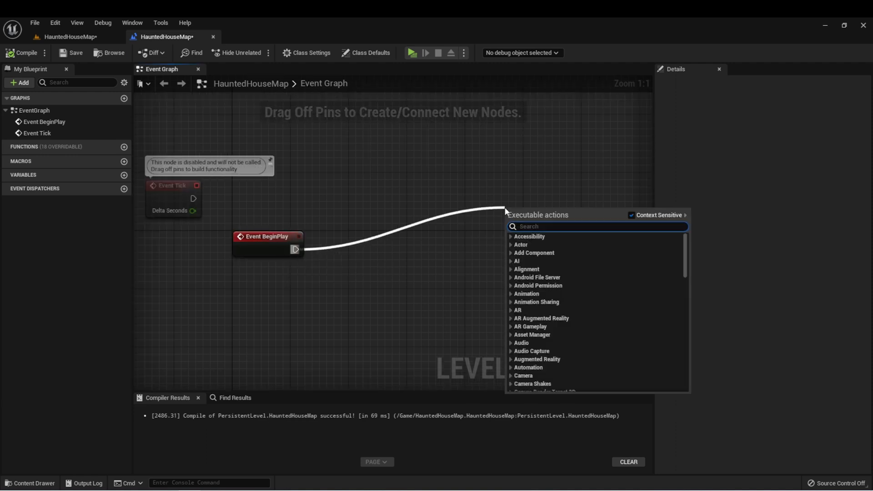
pyautogui.write('spawns')
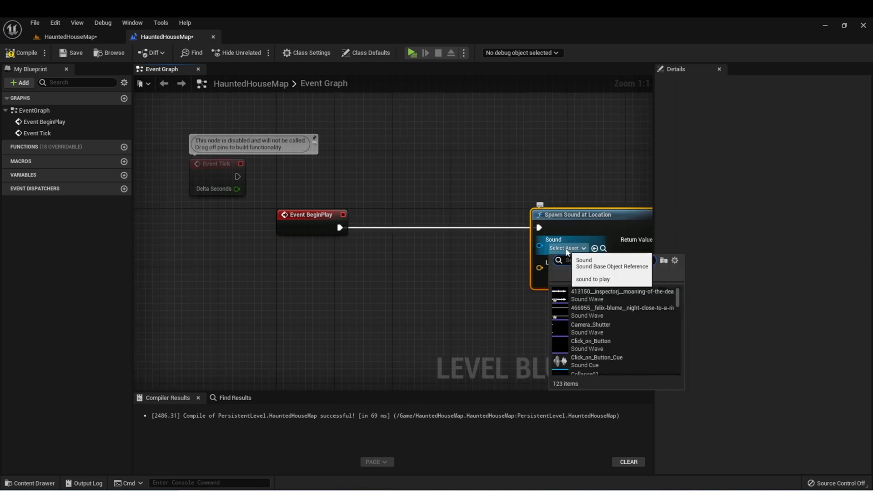
pyautogui.click(623, 310)
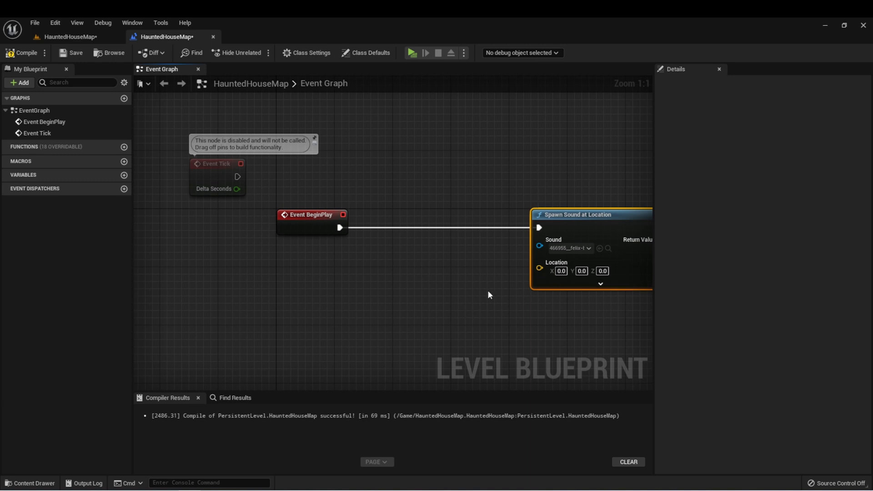
pyautogui.moveTo(452, 301)
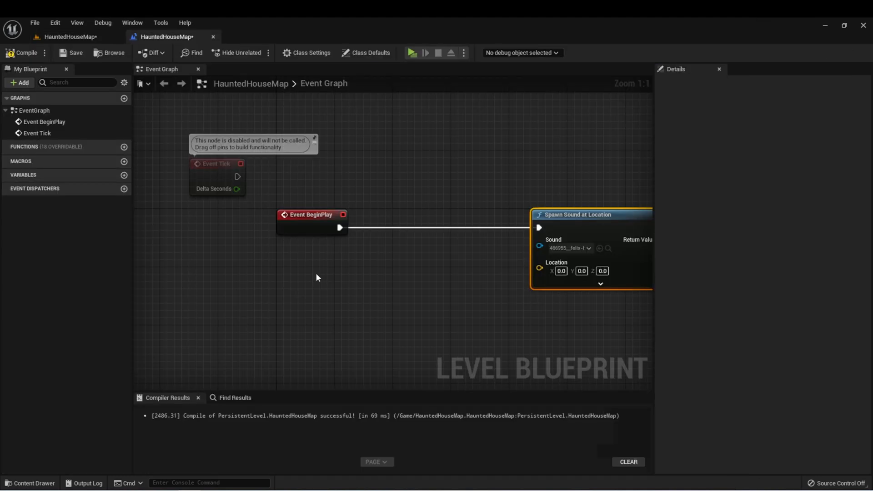
# - Feed PlayerStart's actor location into Spawn Sound, promote its return to AmbientSound, and compile
pyautogui.rightClick(317, 278)
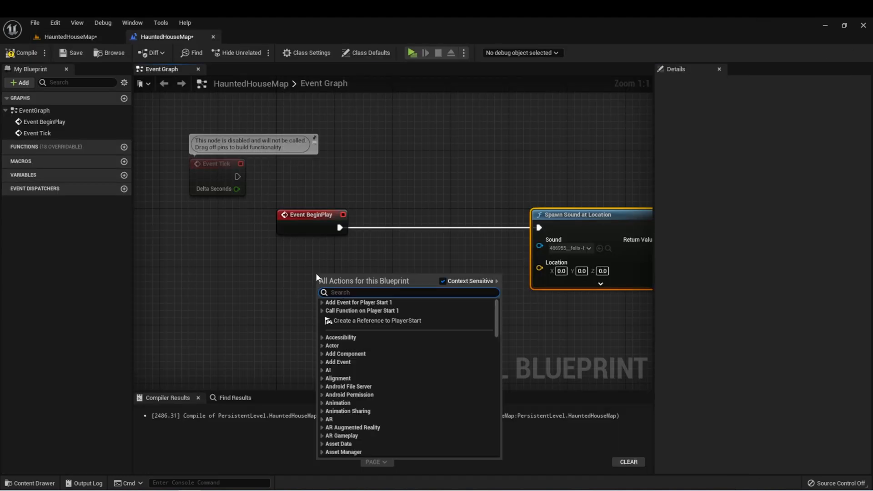
pyautogui.click(376, 320)
pyautogui.write('getactorl')
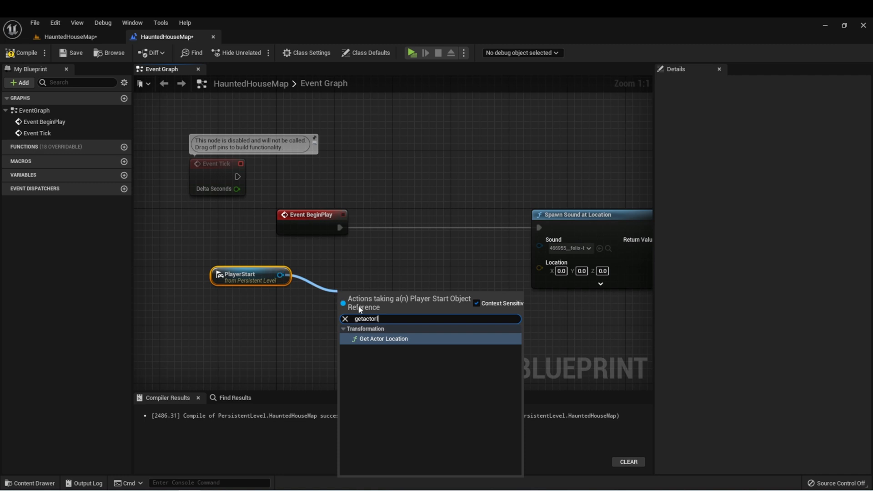
pyautogui.click(383, 338)
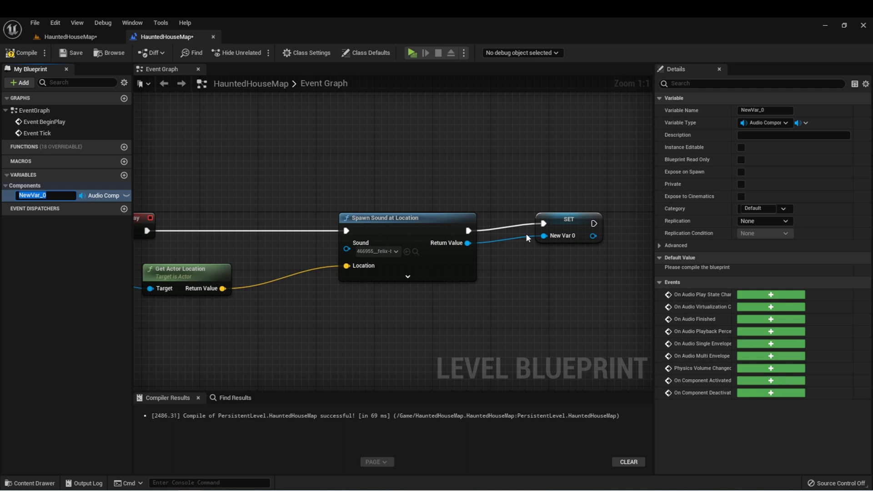
pyautogui.write('AmbientSound')
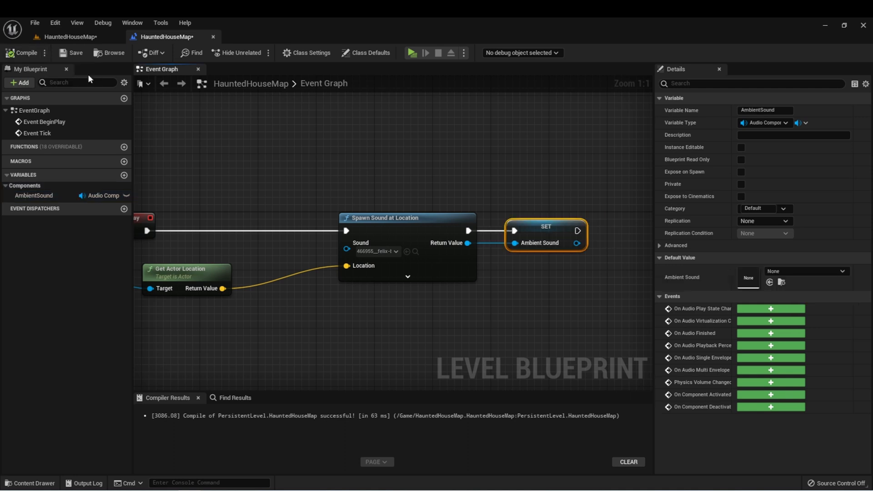
pyautogui.click(409, 52)
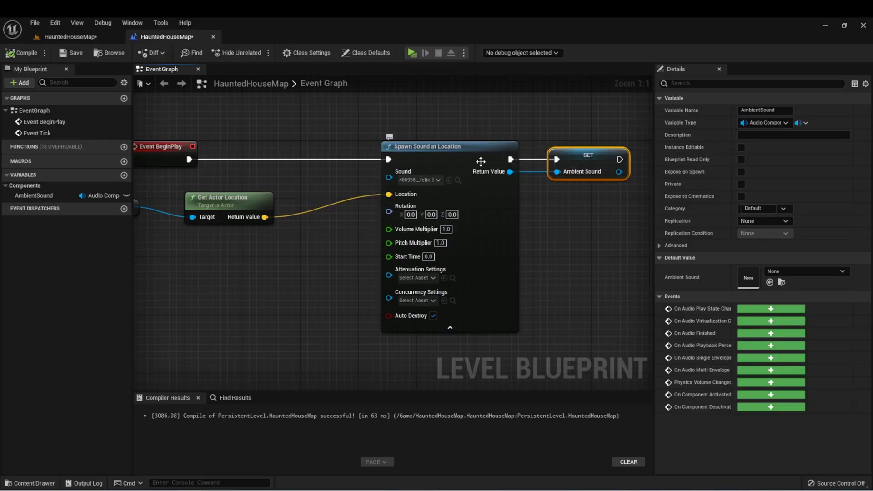
pyautogui.moveTo(417, 229)
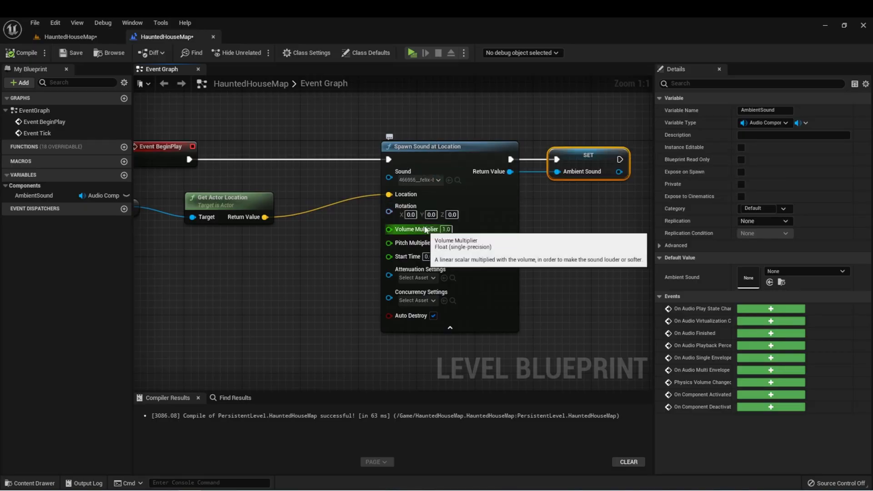
pyautogui.moveTo(458, 281)
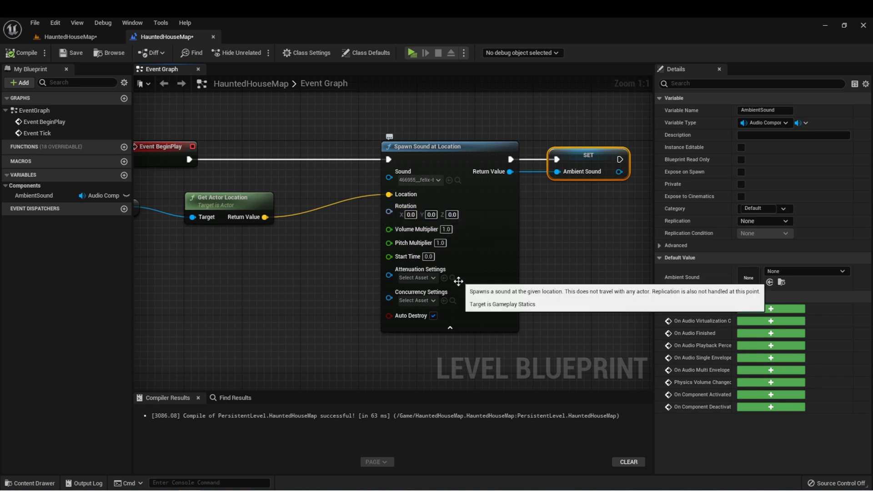
pyautogui.moveTo(415, 228)
pyautogui.write('0.5')
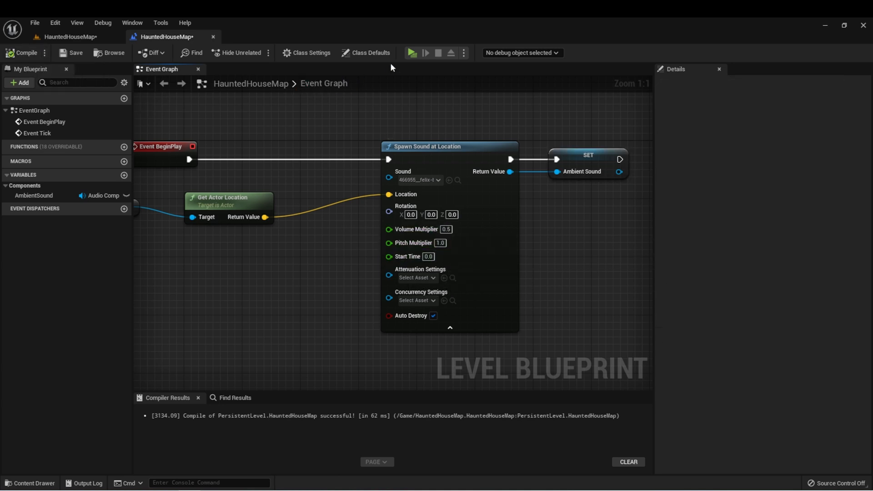
# - Set the spawned sound's Volume Multiplier to 0.5, compile, and return to HauntedHouseMap
pyautogui.click(410, 53)
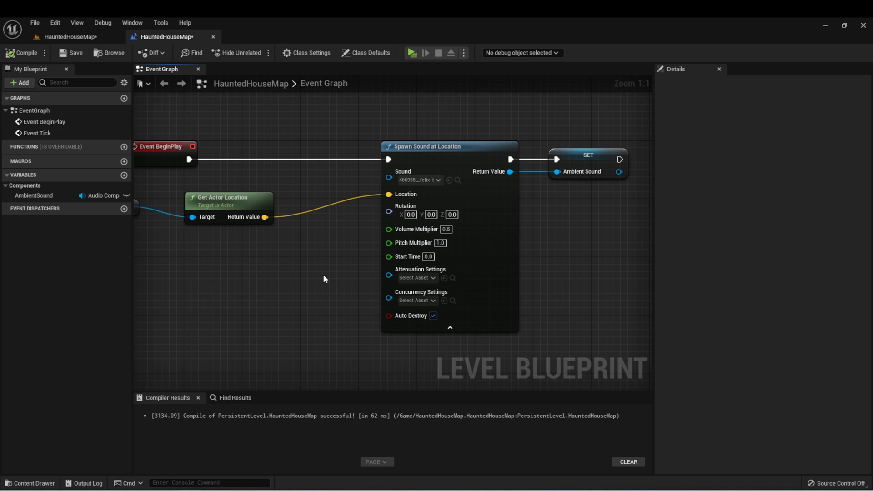
pyautogui.moveTo(265, 272)
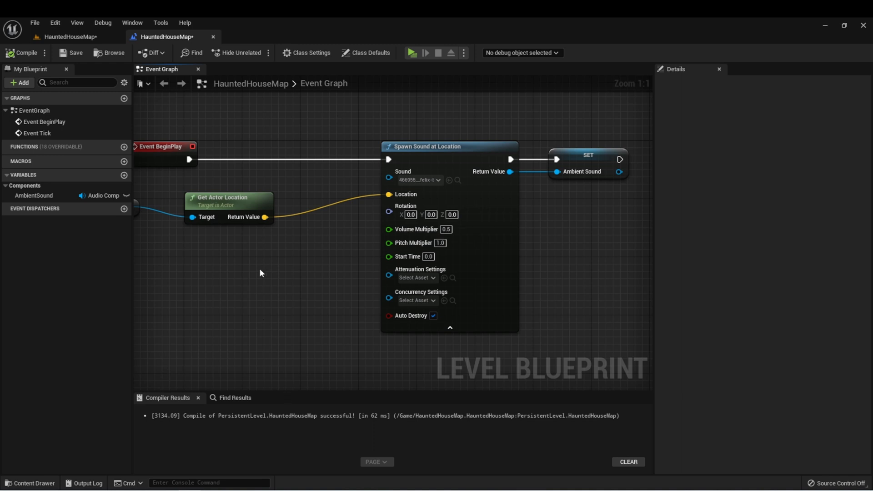
pyautogui.click(69, 37)
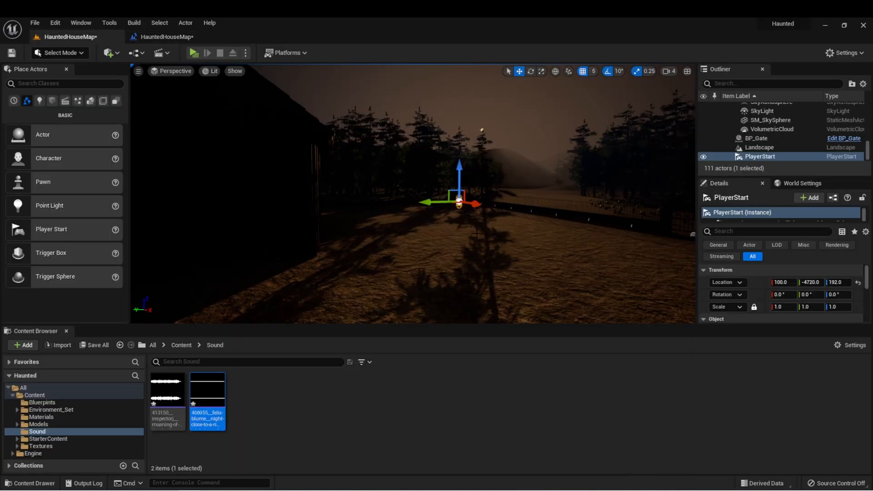
pyautogui.moveTo(512, 268)
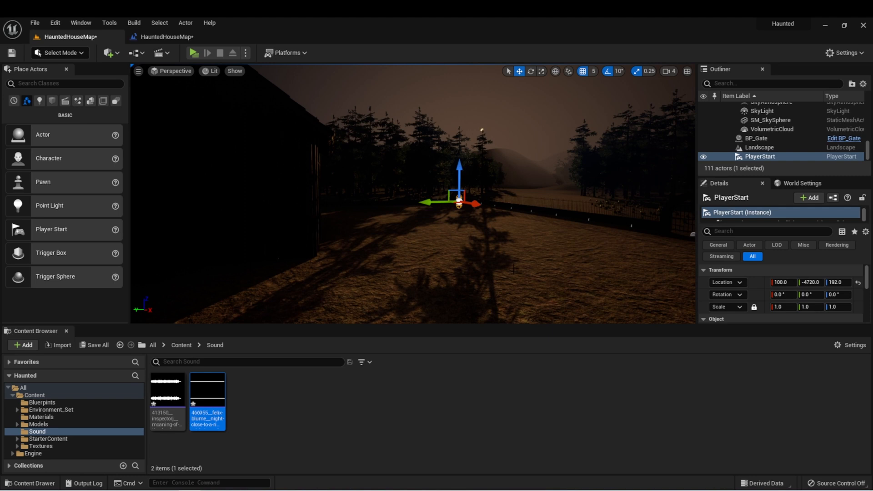